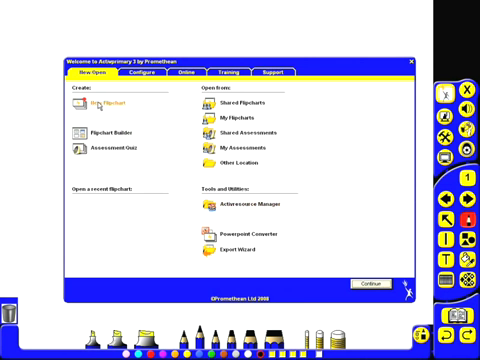
Dismiss the welcome Dashboard to reach the Shared Collections resource library.
{"action": "left_click", "coordinate": [108, 108]}
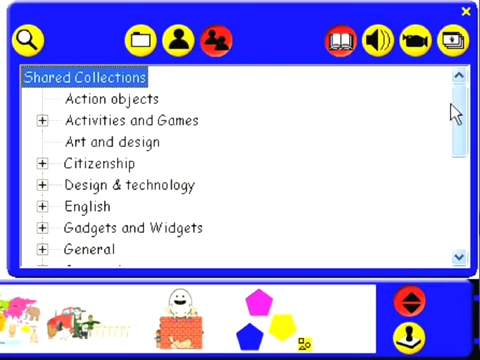
Expand Geography in the Shared Collections tree down to the General Maps folder.
{"action": "scroll", "scroll_direction": "down", "scroll_amount": 3}
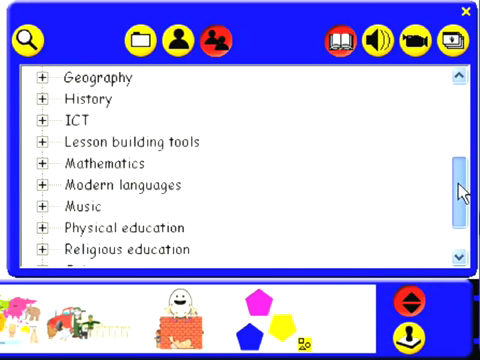
{"action": "scroll", "scroll_direction": "down", "scroll_amount": 3}
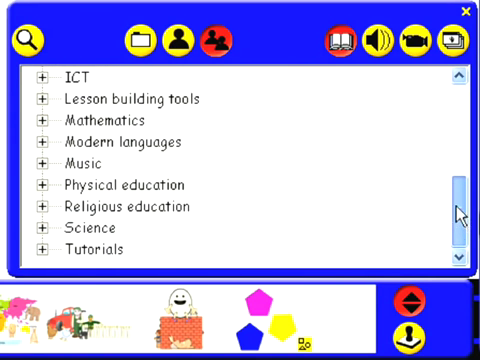
{"action": "scroll", "scroll_direction": "up", "scroll_amount": 3}
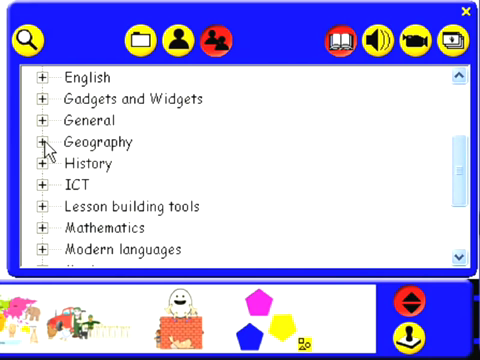
{"action": "left_click", "coordinate": [48, 142]}
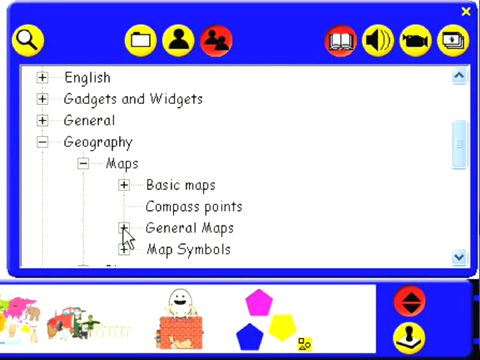
{"action": "left_click", "coordinate": [124, 232]}
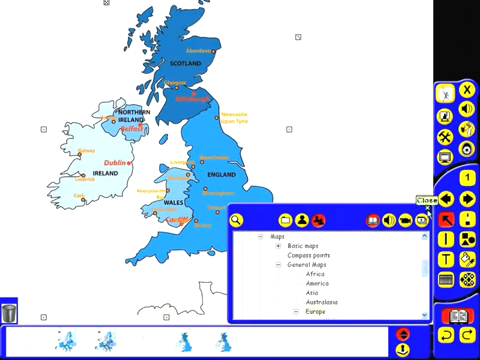
Select the Europe folder under Geography > Maps > General Maps.
{"action": "left_click", "coordinate": [420, 200]}
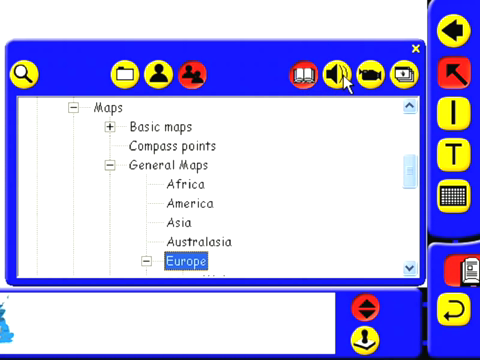
{"action": "mouse_move", "coordinate": [408, 74]}
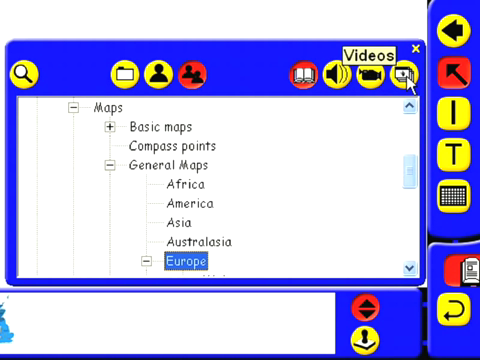
{"action": "mouse_move", "coordinate": [398, 74]}
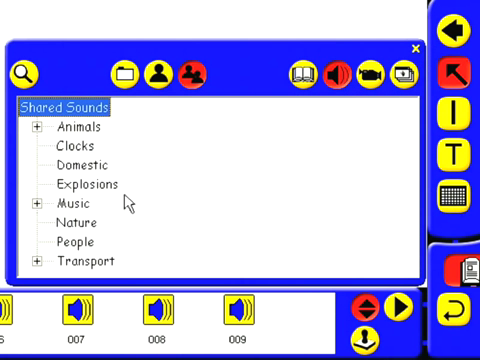
Place a clip from the Shared Sounds categories on the page beside the British Isles map.
{"action": "left_click", "coordinate": [40, 260]}
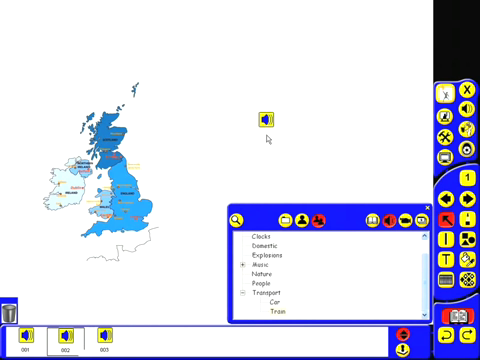
{"action": "left_click", "coordinate": [264, 120]}
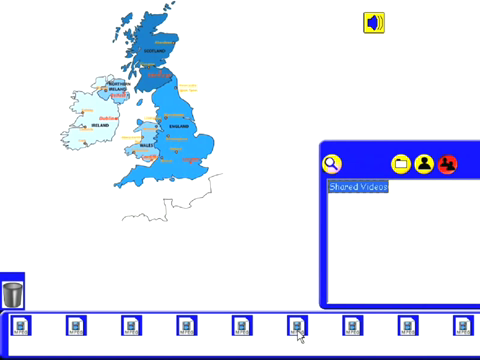
Drag a Shared Videos clip onto the page near the map.
{"action": "left_click_drag", "start_coordinate": [298, 324], "coordinate": [296, 84]}
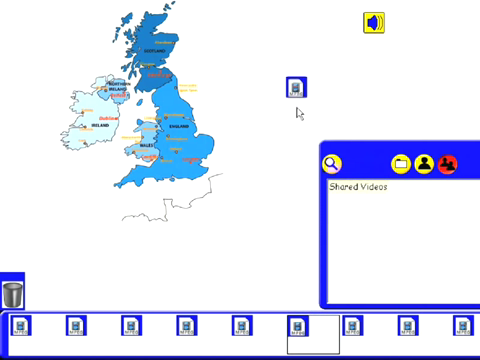
{"action": "left_click", "coordinate": [296, 88]}
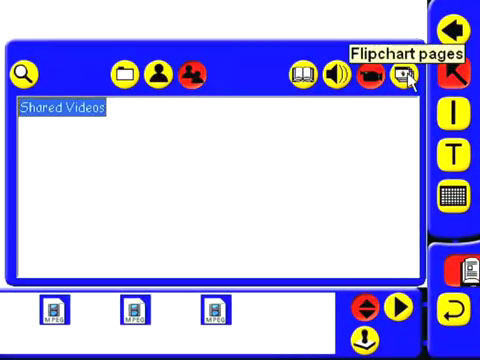
Show the shared flipchart page templates and expand the Flipchart Builder folder.
{"action": "left_click", "coordinate": [400, 72]}
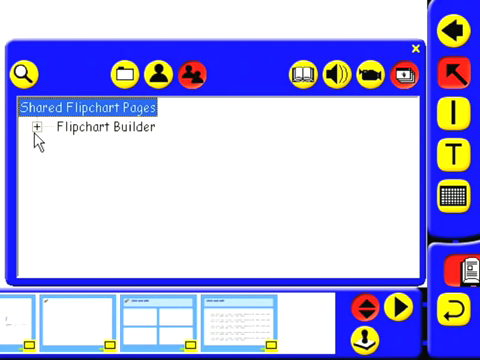
{"action": "left_click", "coordinate": [40, 128]}
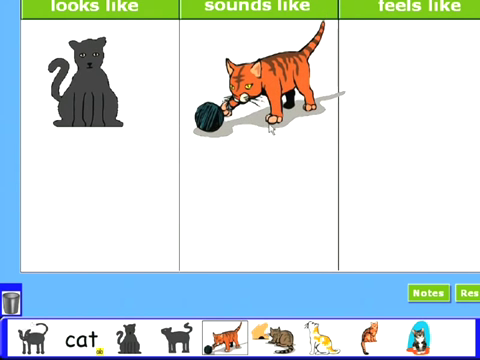
Place a cat picture, the word cat and a sound in the looks like / sounds like columns.
{"action": "left_click", "coordinate": [270, 90]}
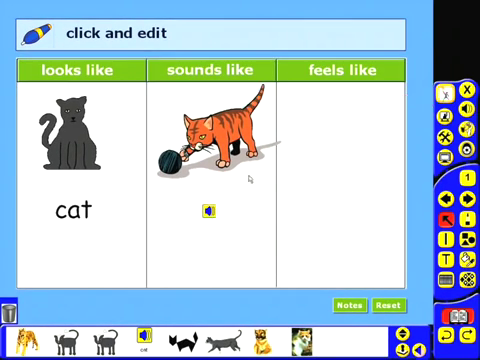
{"action": "left_click", "coordinate": [204, 210]}
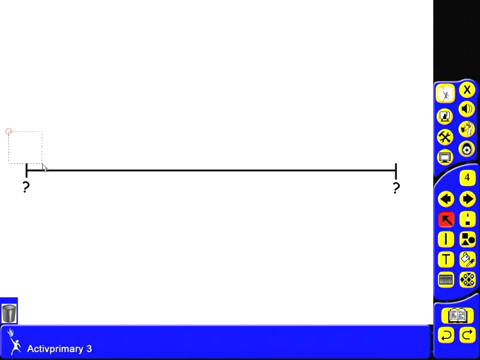
Marquee-select every part of the number line with its question-mark ends.
{"action": "left_click_drag", "start_coordinate": [8, 128], "coordinate": [416, 216]}
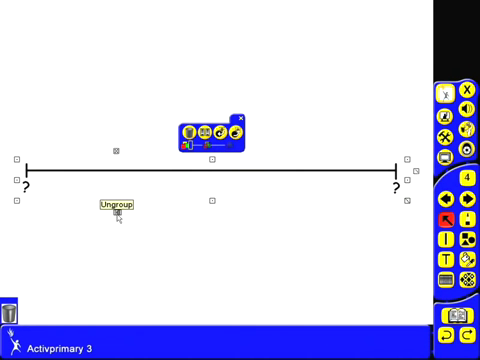
Group the number line, drag it into My Resources and name it Empty number line.
{"action": "left_click", "coordinate": [116, 204]}
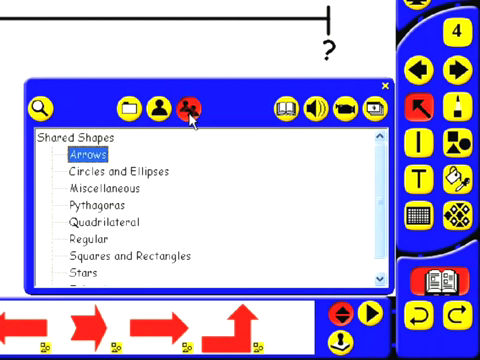
{"action": "left_click", "coordinate": [160, 108]}
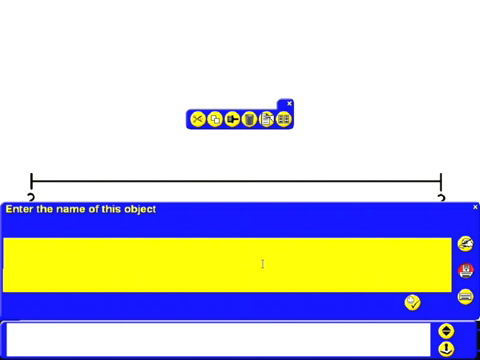
{"action": "type", "text": "Empty number l"}
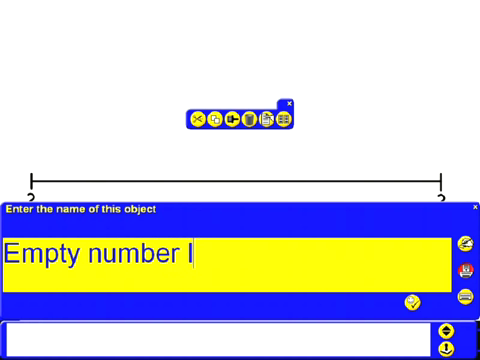
{"action": "type", "text": "ine"}
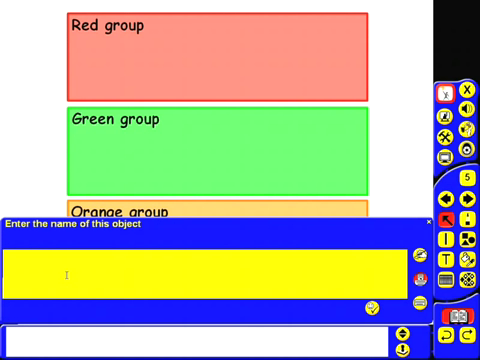
Name the saved Red, Green and Orange group boxes Ability groups.
{"action": "type", "text": "Ability g"}
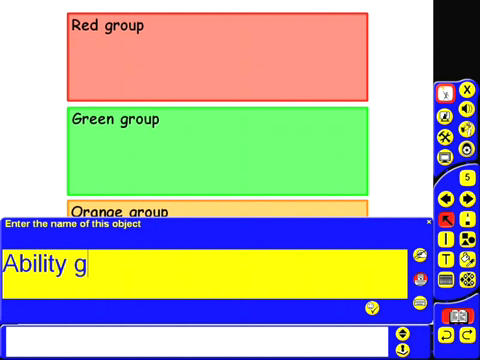
{"action": "type", "text": "roups"}
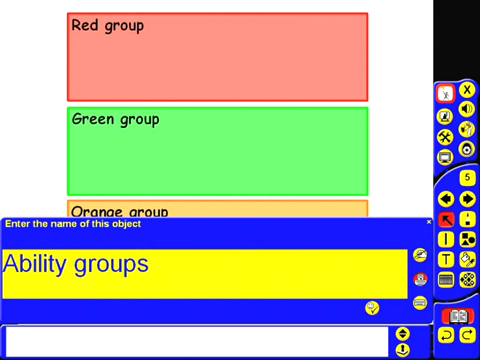